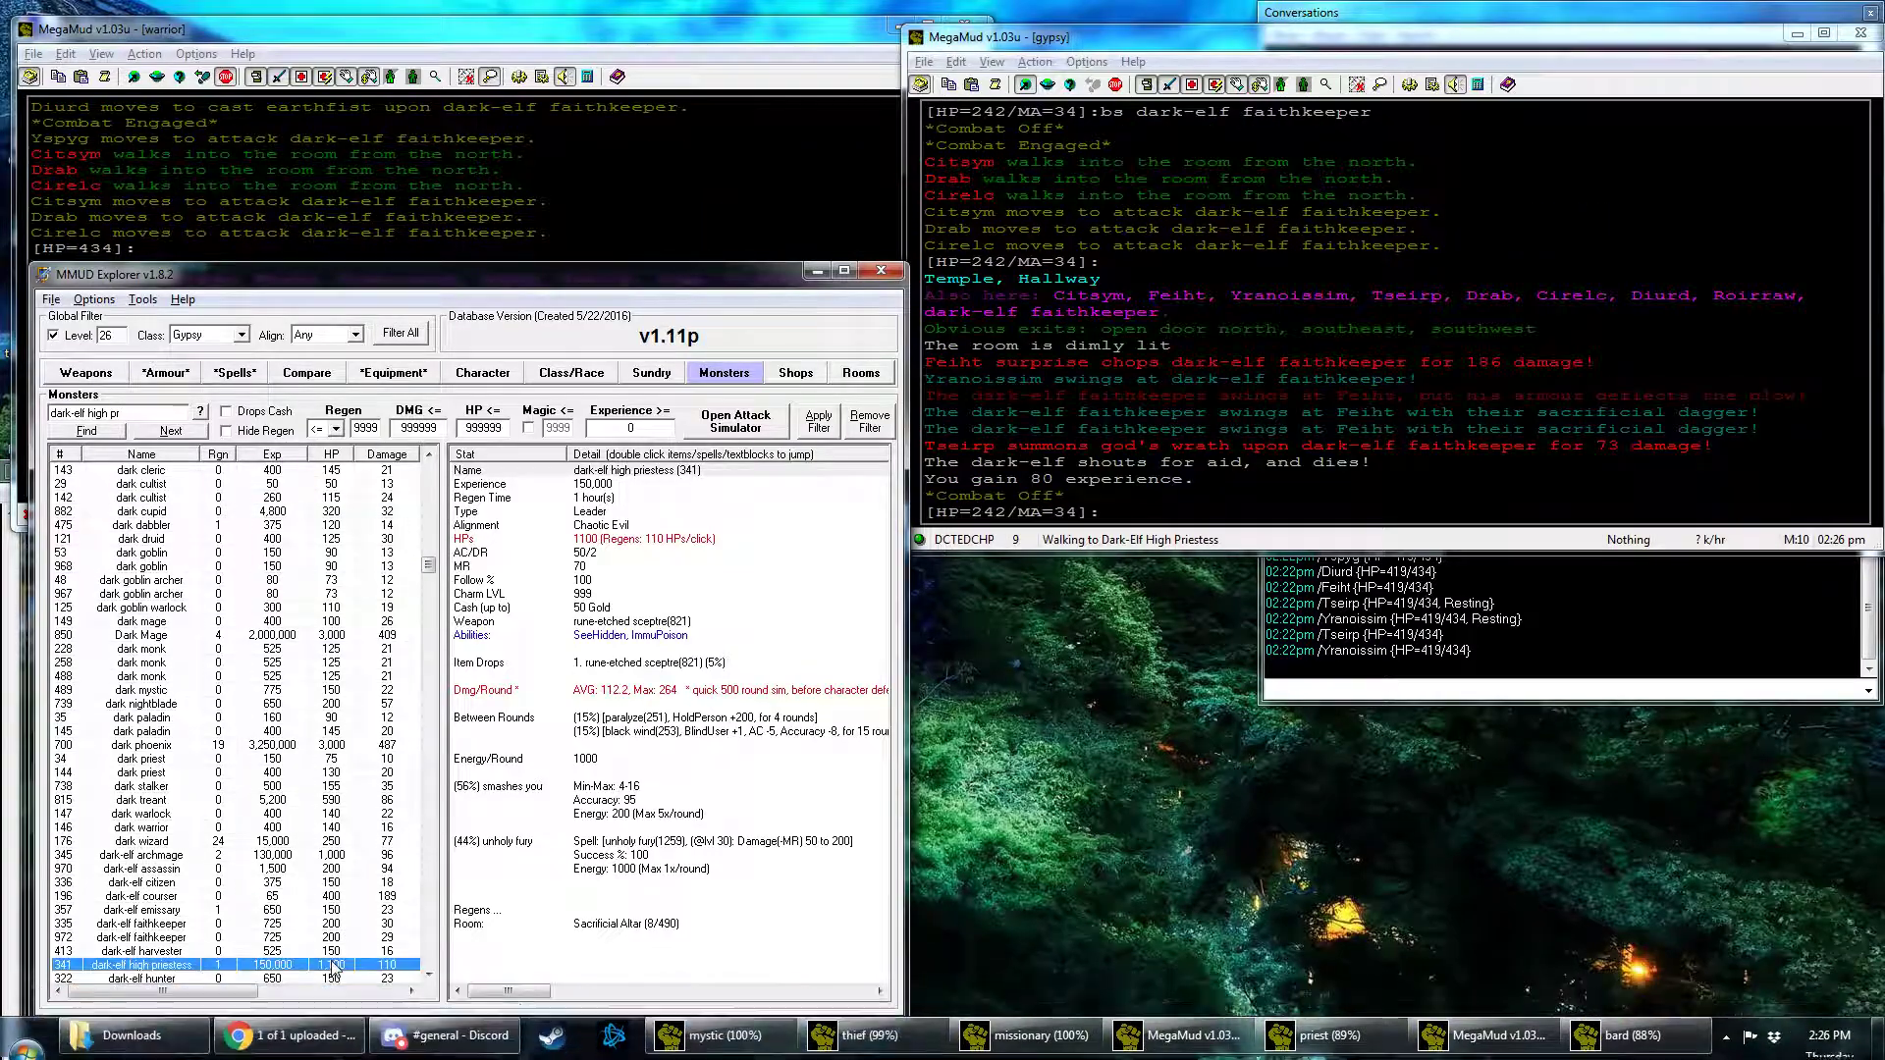
Step: Switch to the gypsy's MegaMud window so the party fights the dark-elf priestesses
click(674, 663)
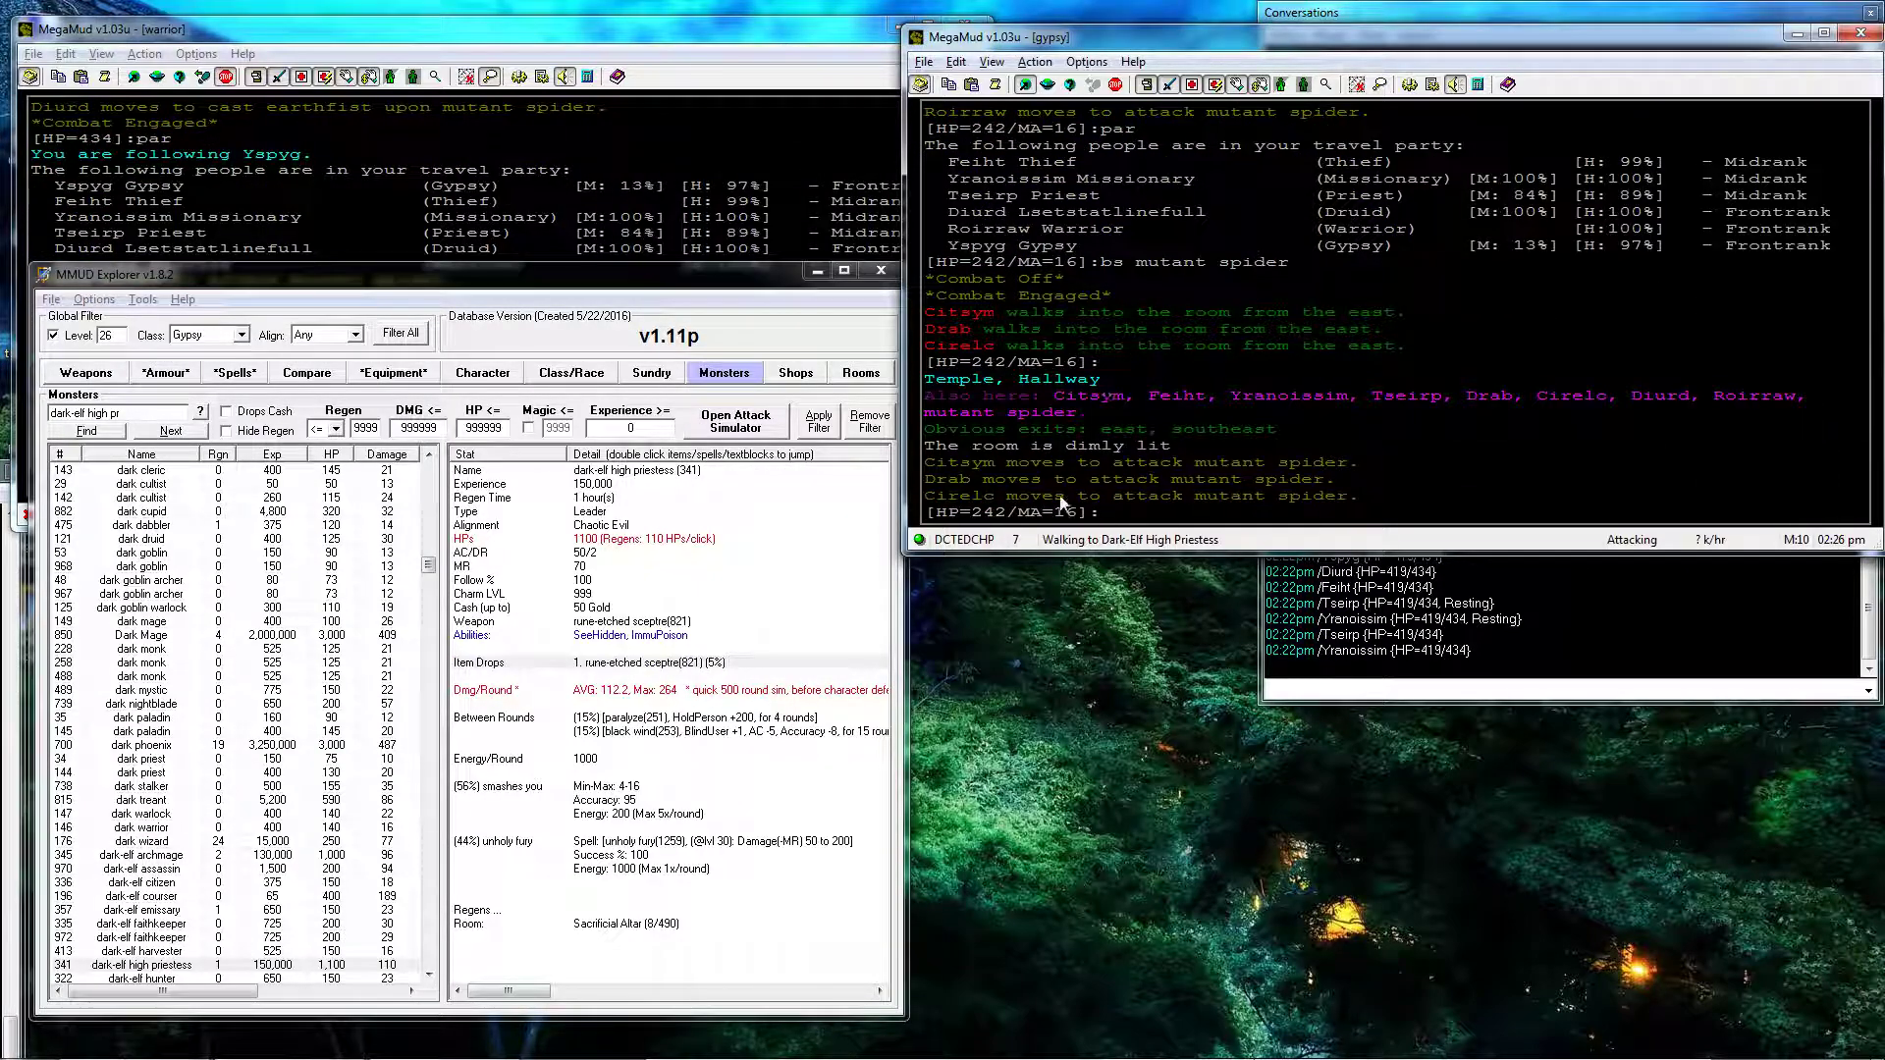
click(697, 733)
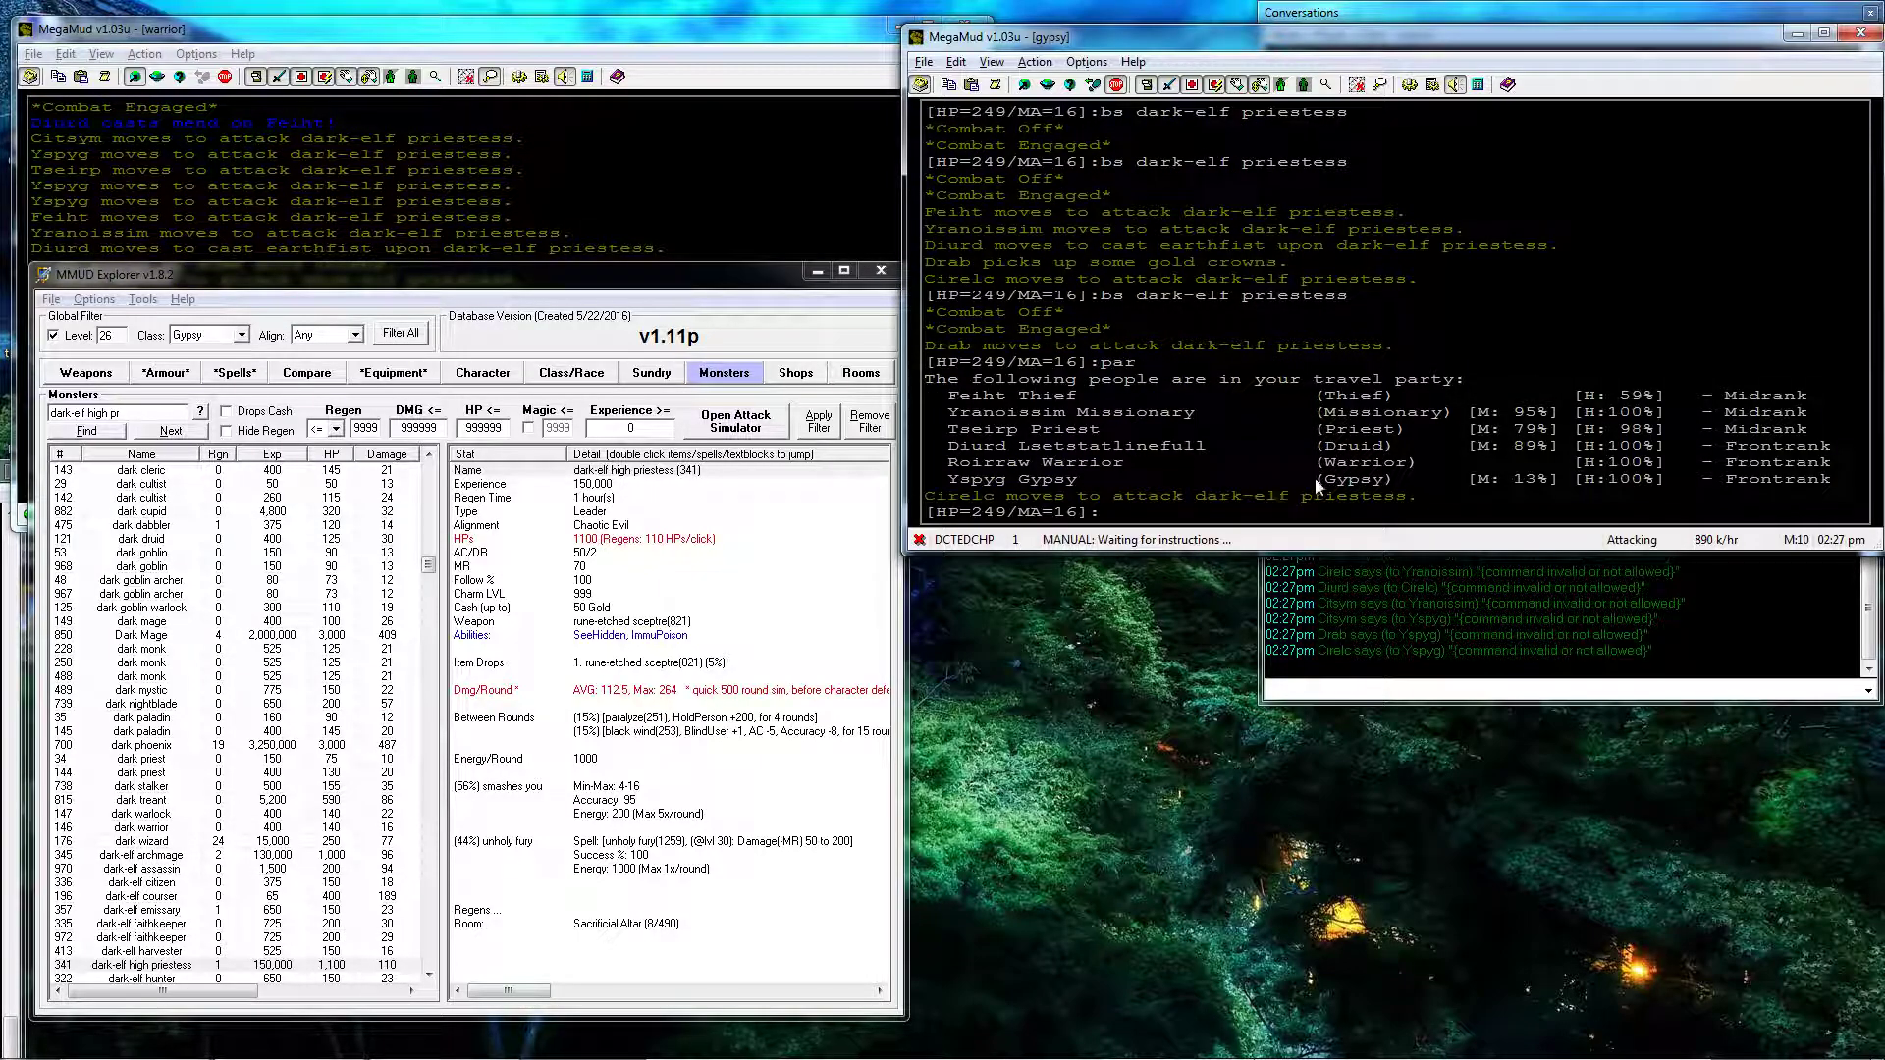
mouse_move(1292, 466)
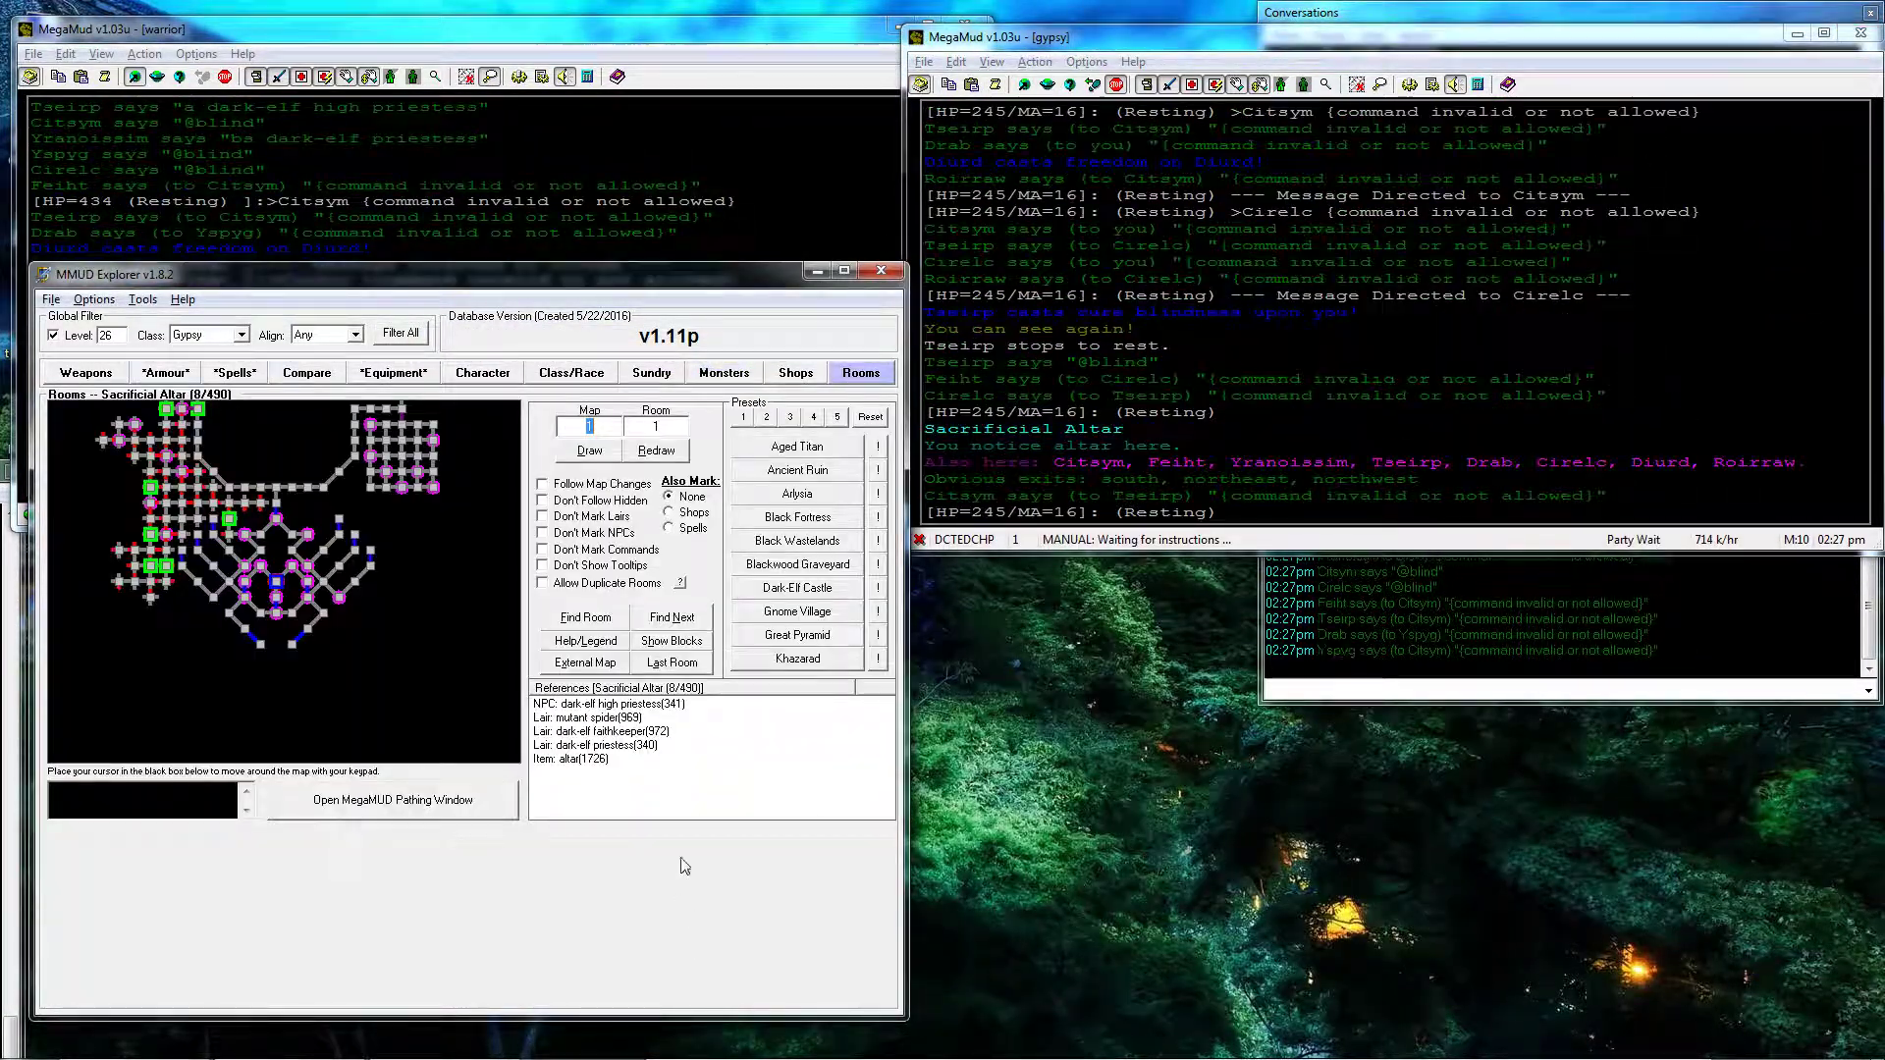
Step: View the altar in Sundry and the Sacrificial Altar room, then return to the high priestess
click(650, 371)
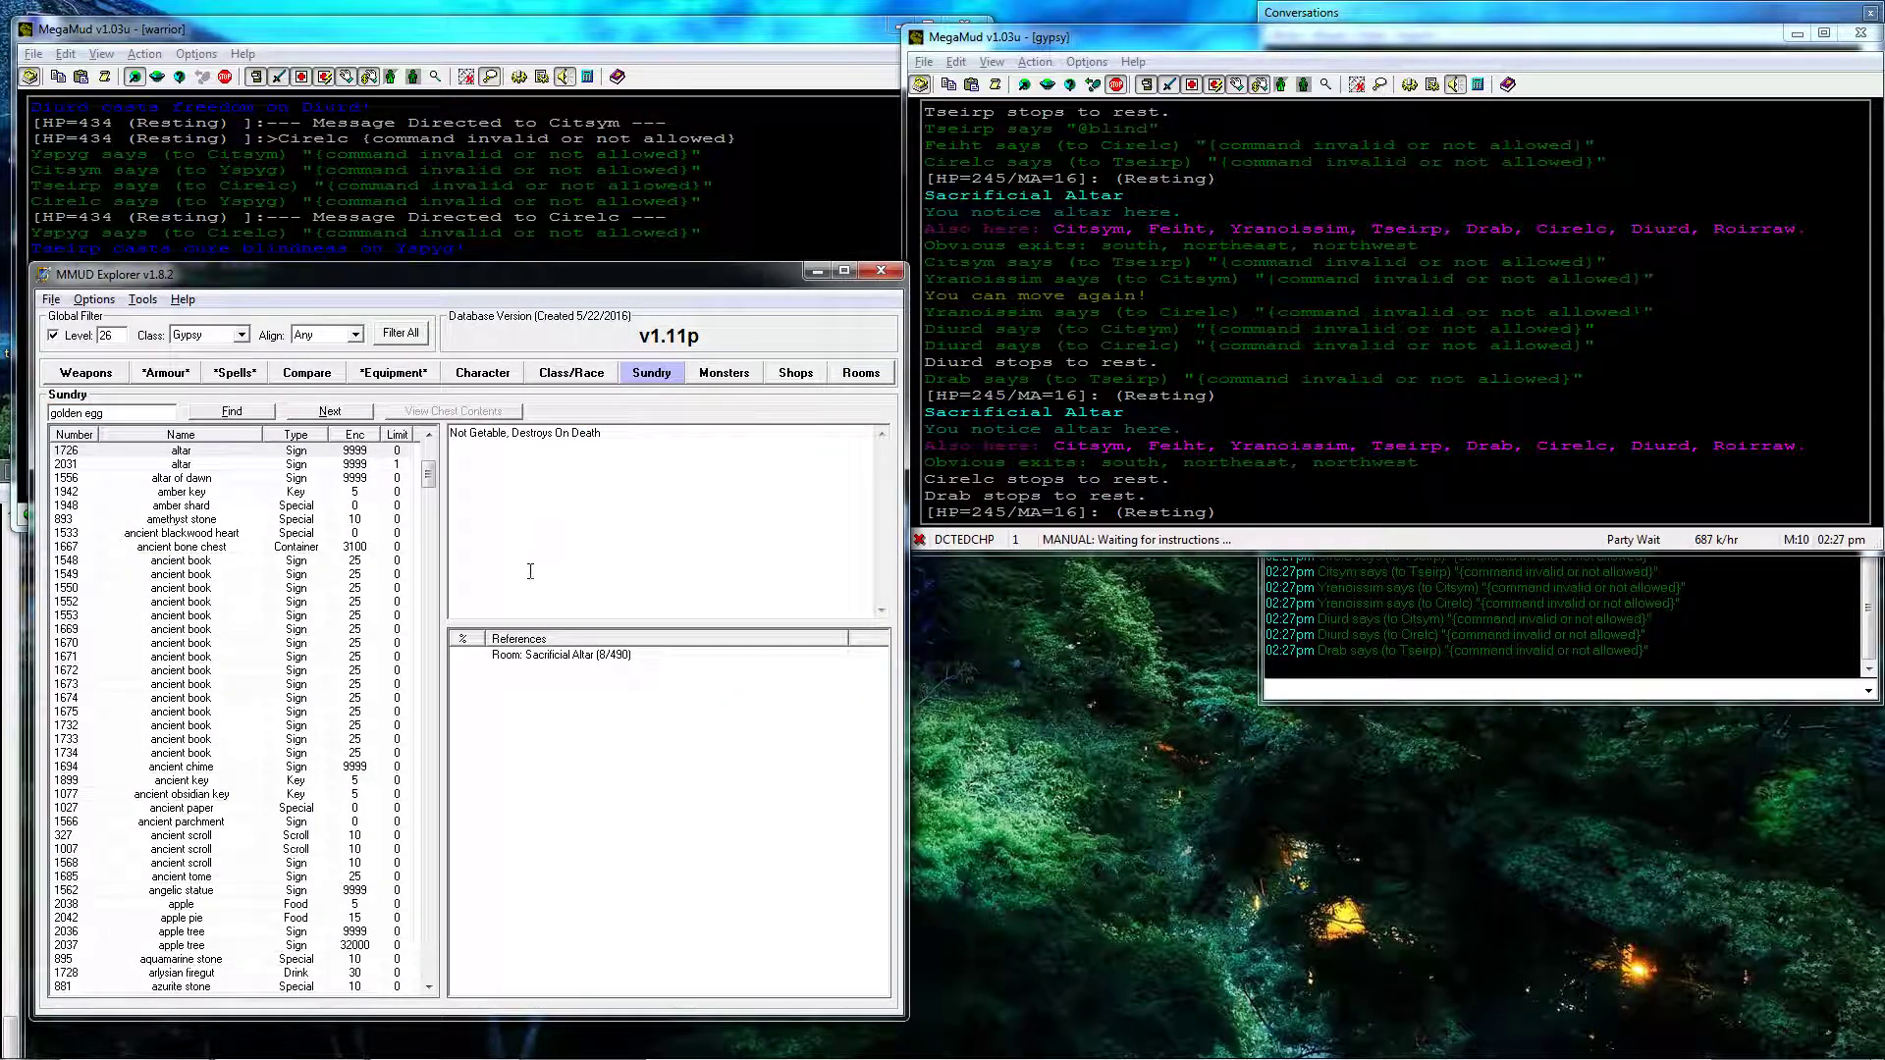
click(861, 373)
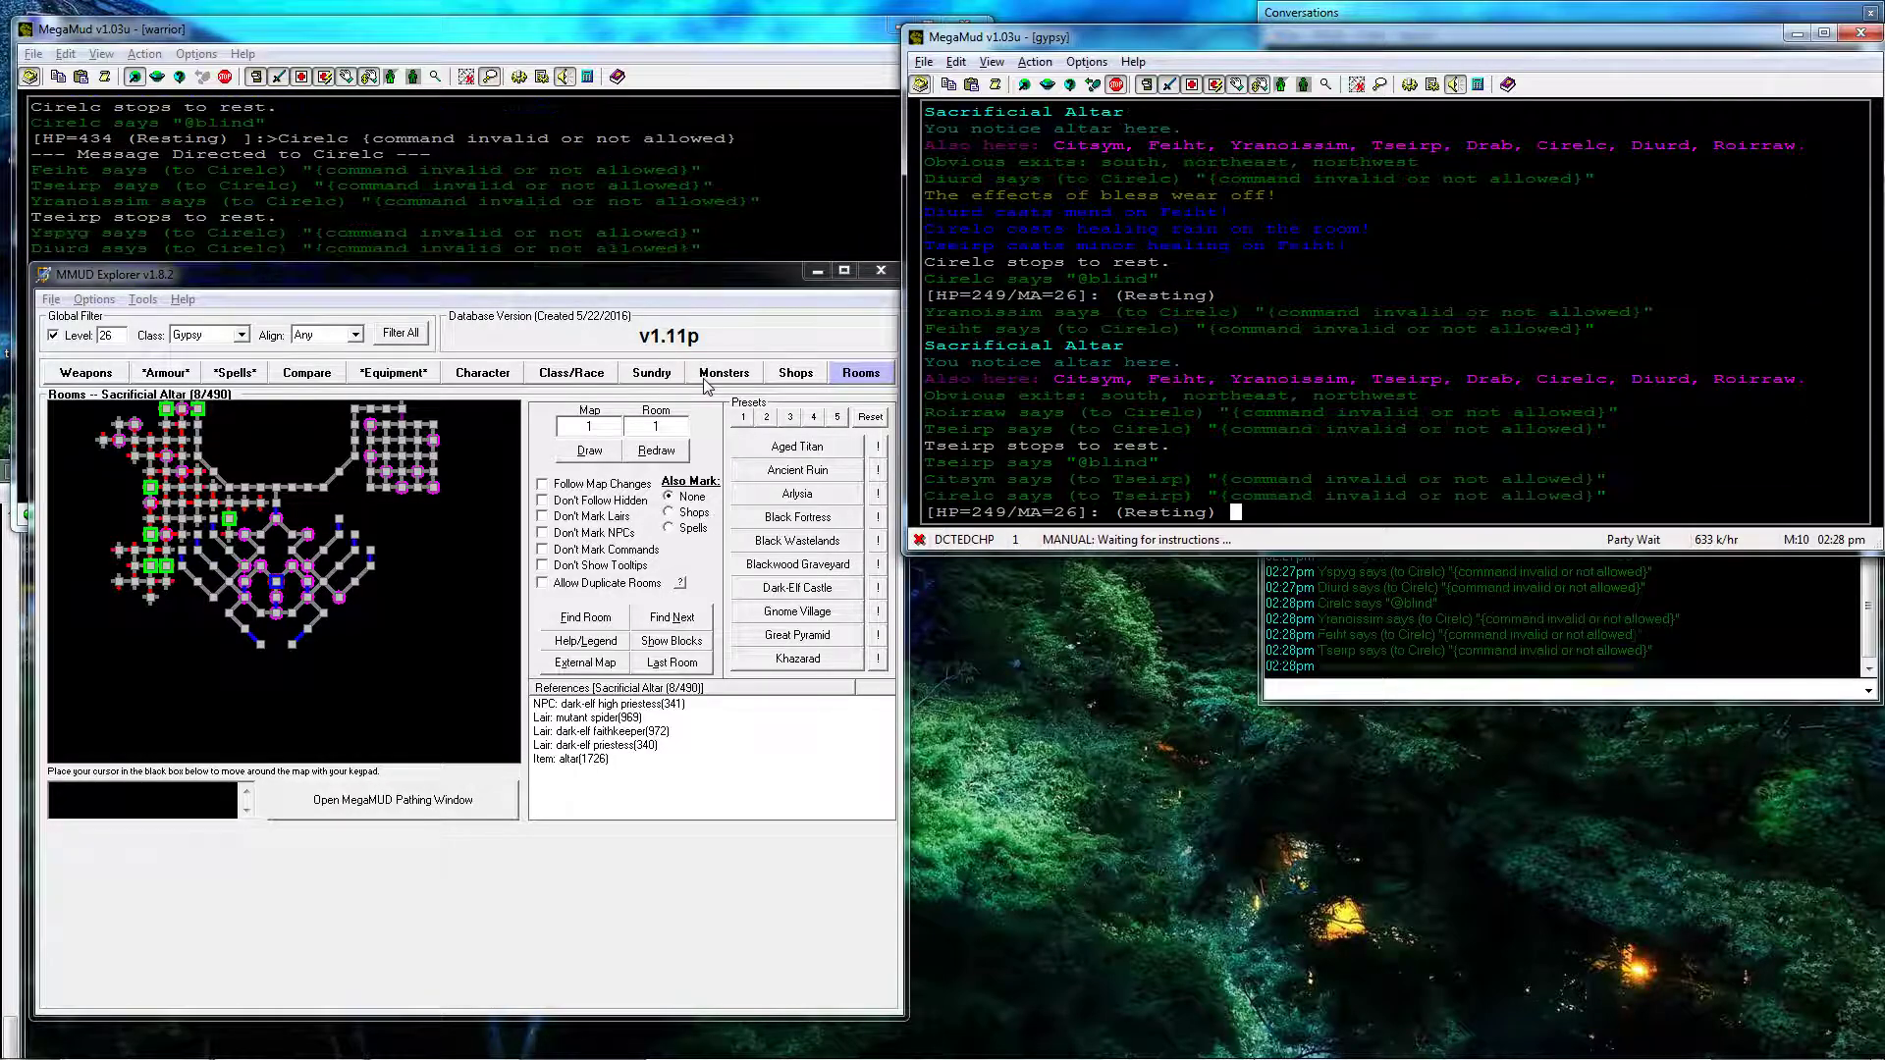
click(723, 371)
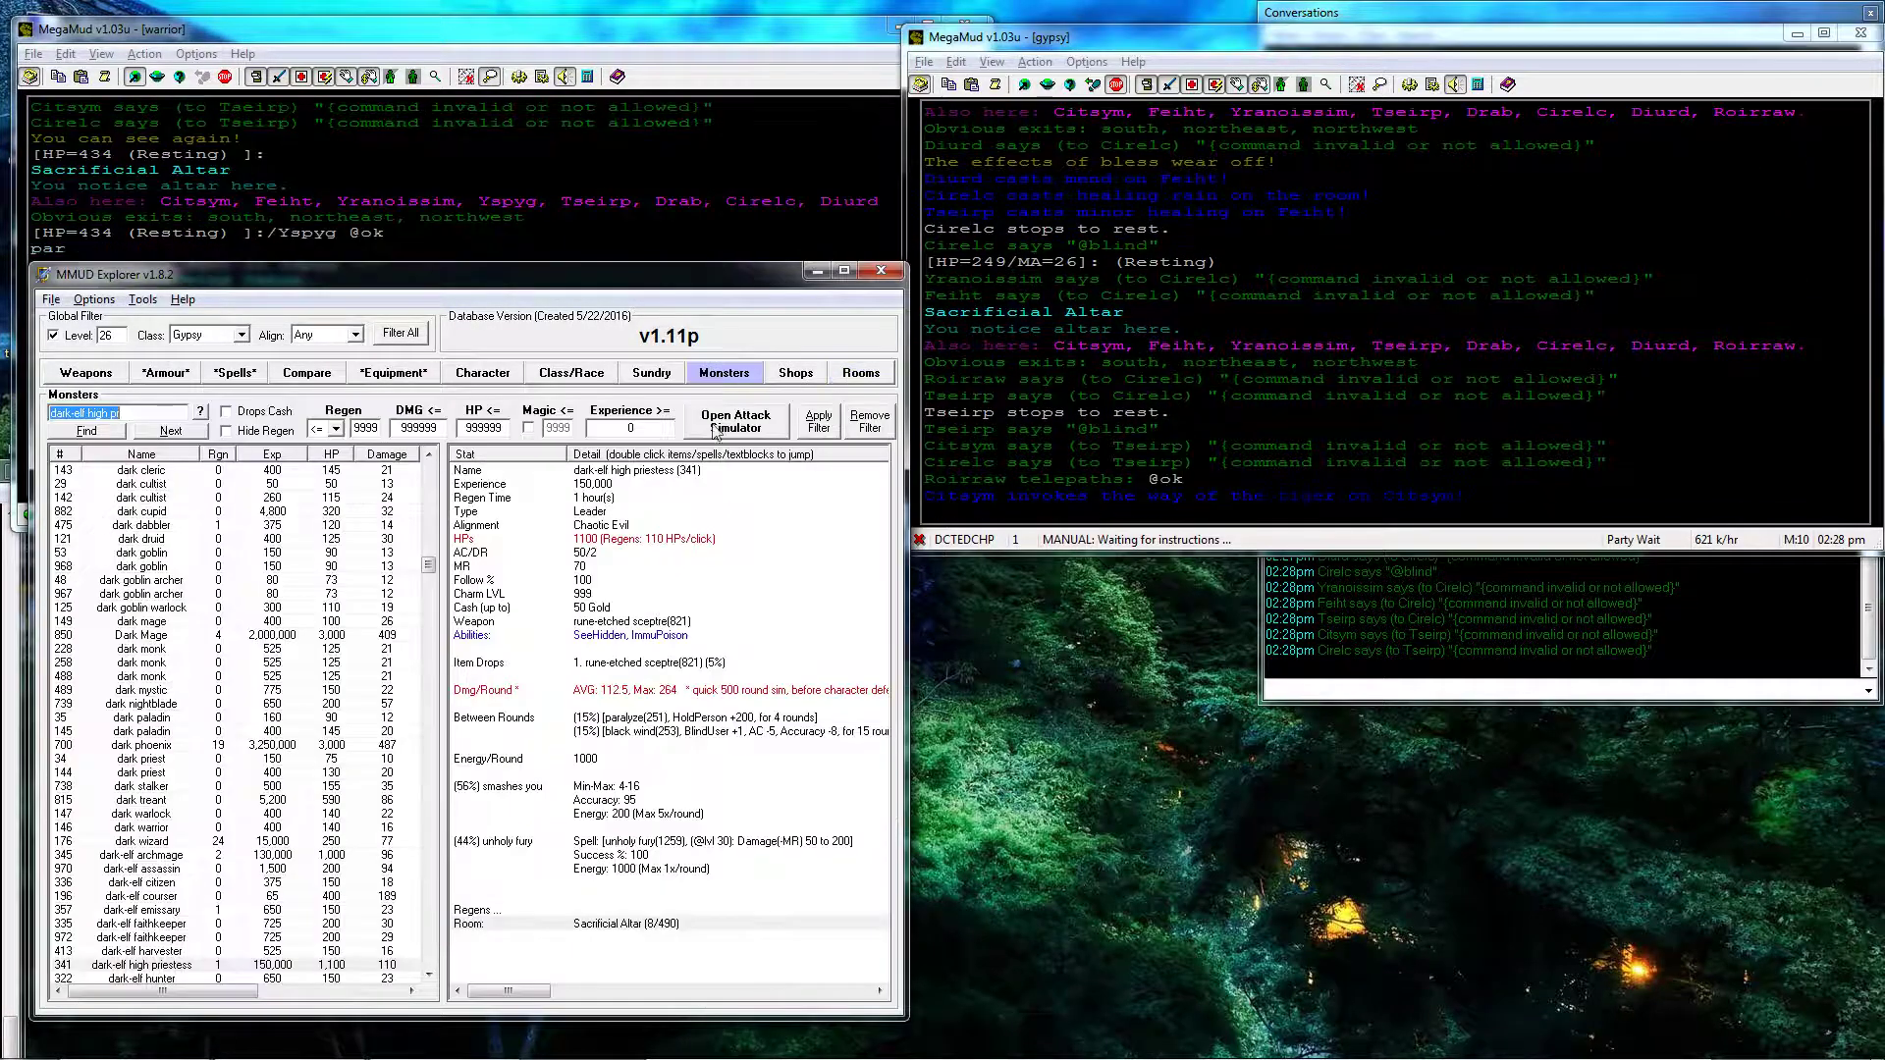
Step: Open the rune-etched sceptre drop and select its row on the Weapons tab
click(86, 373)
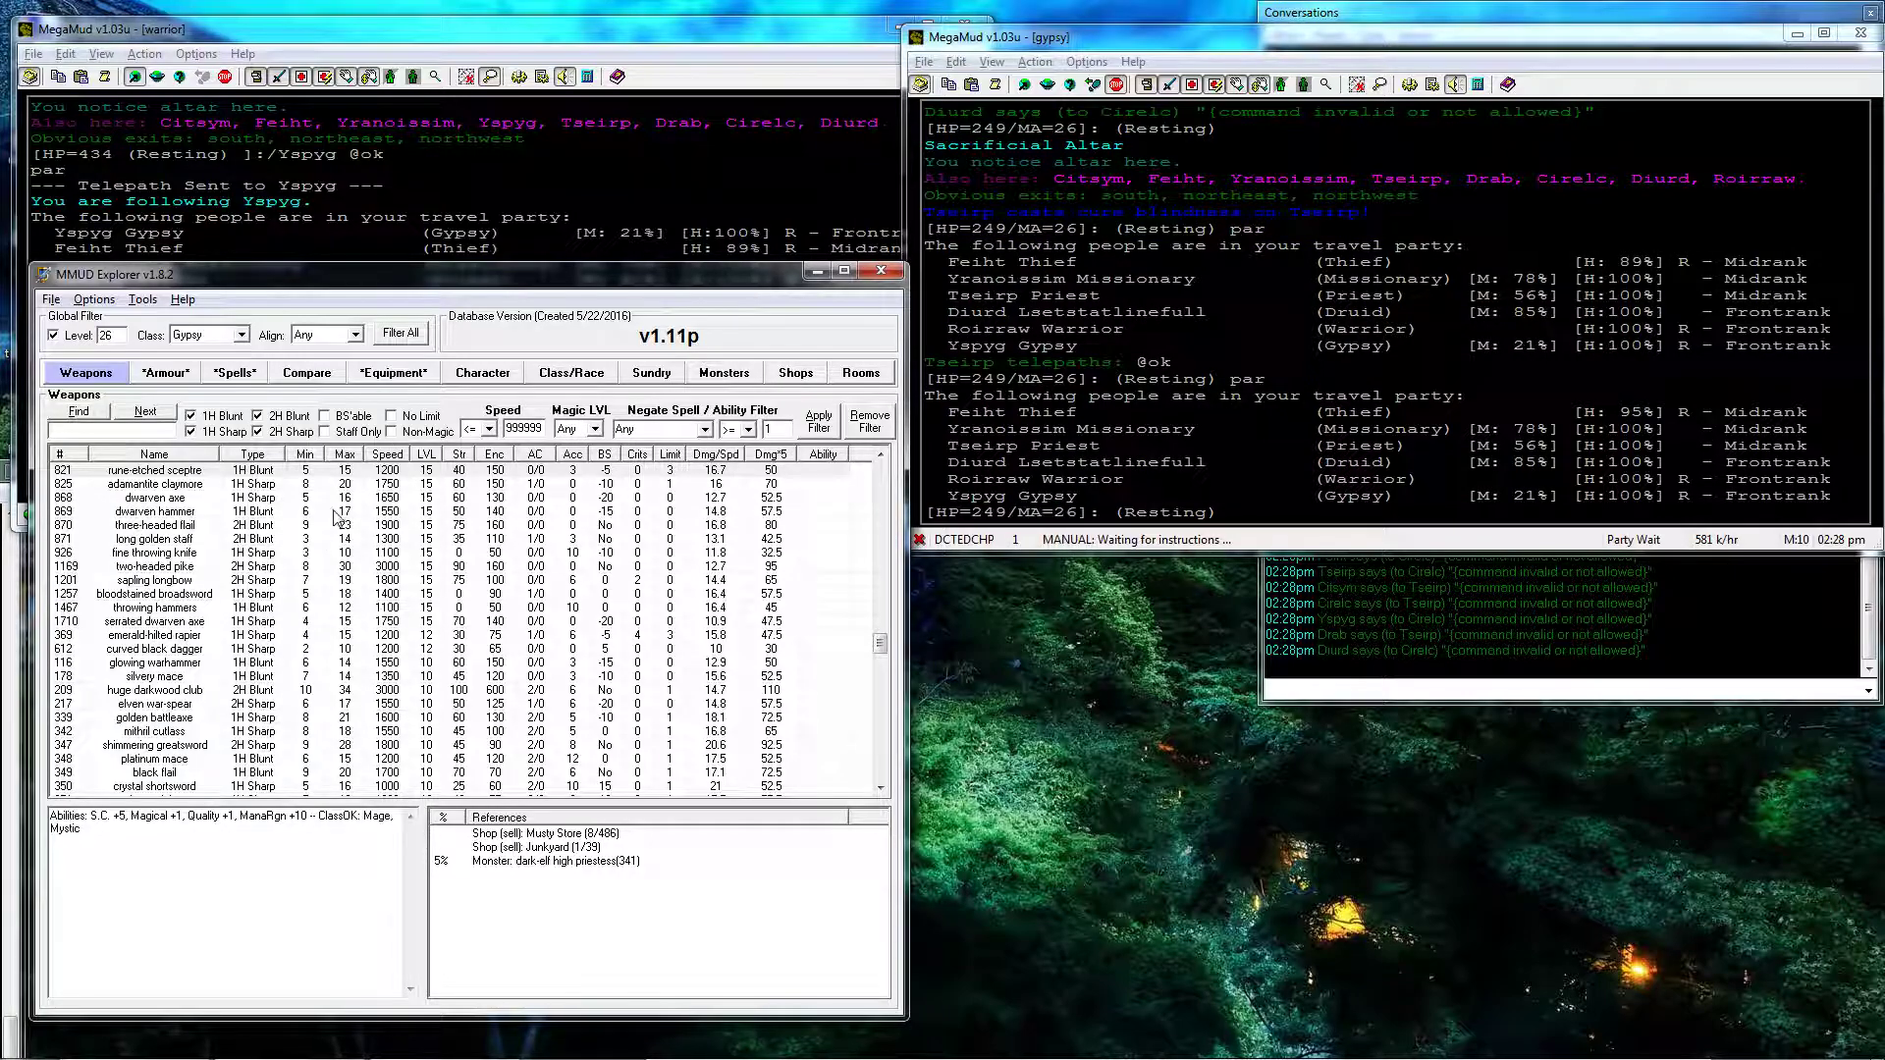
click(154, 471)
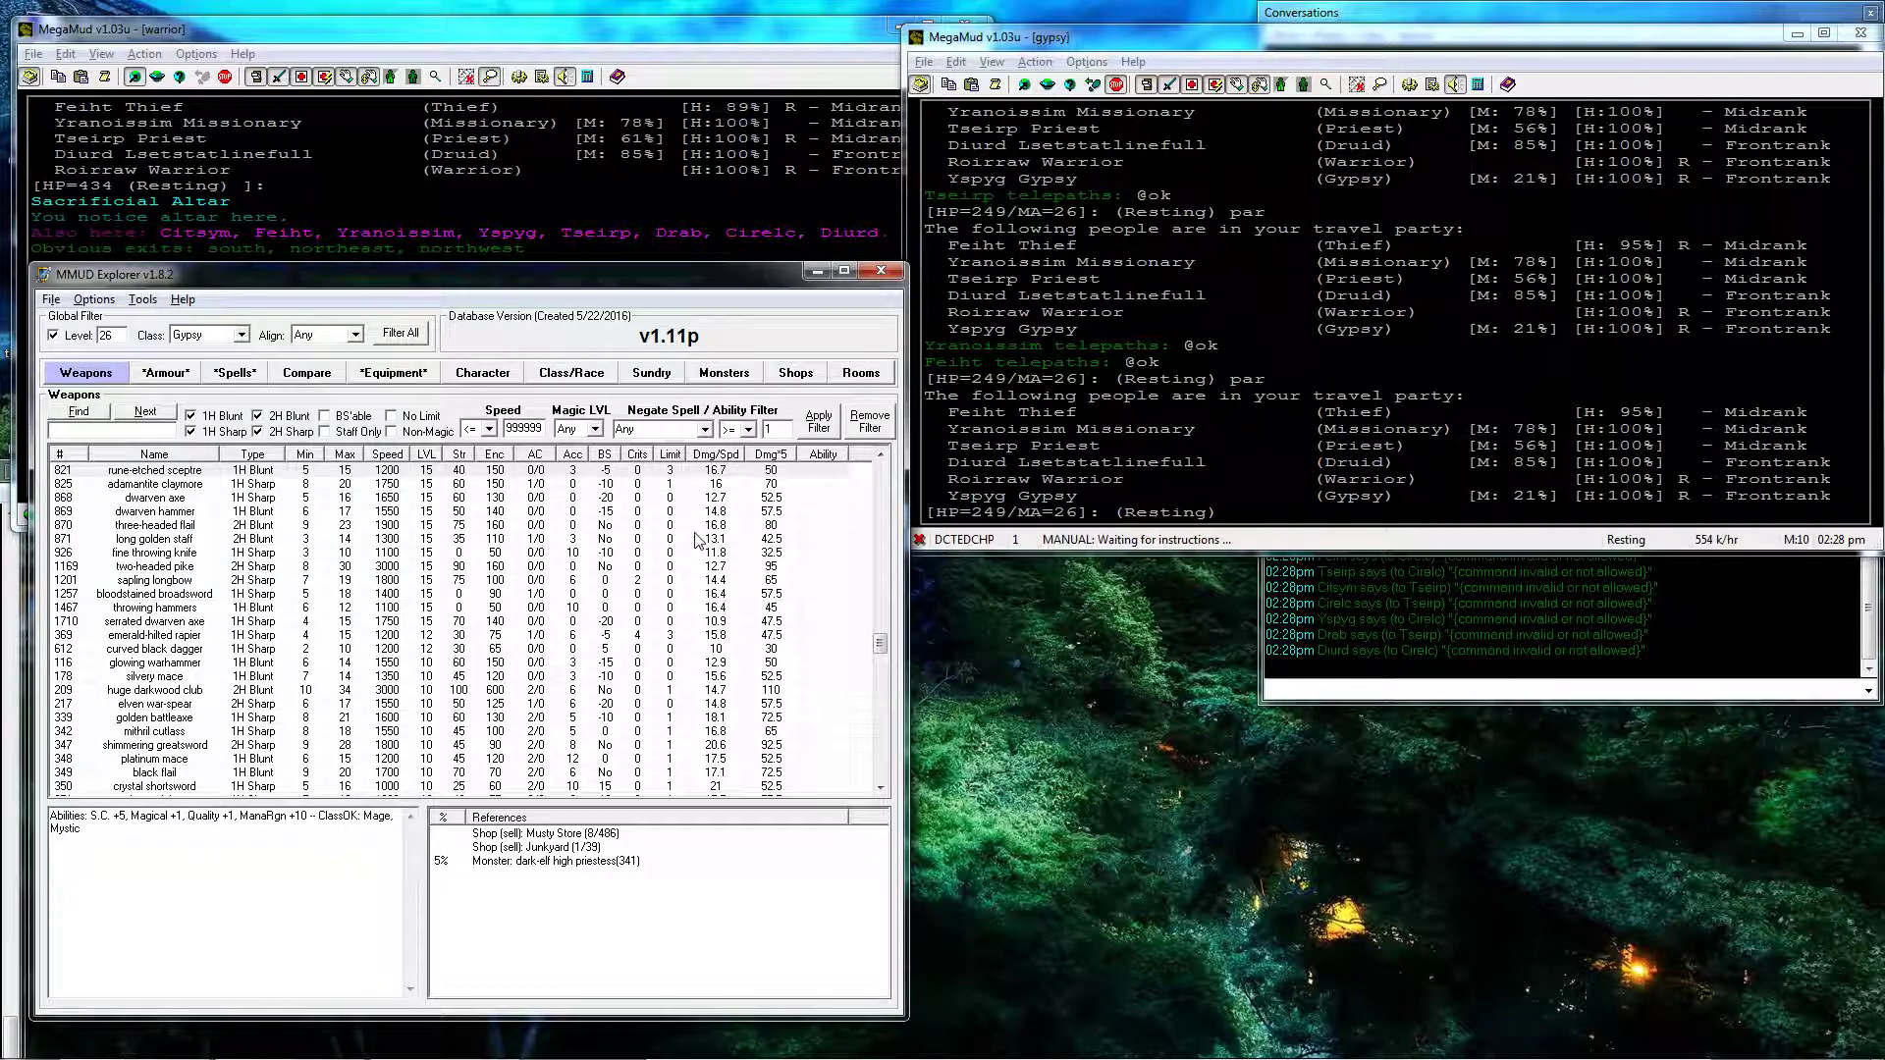
click(153, 470)
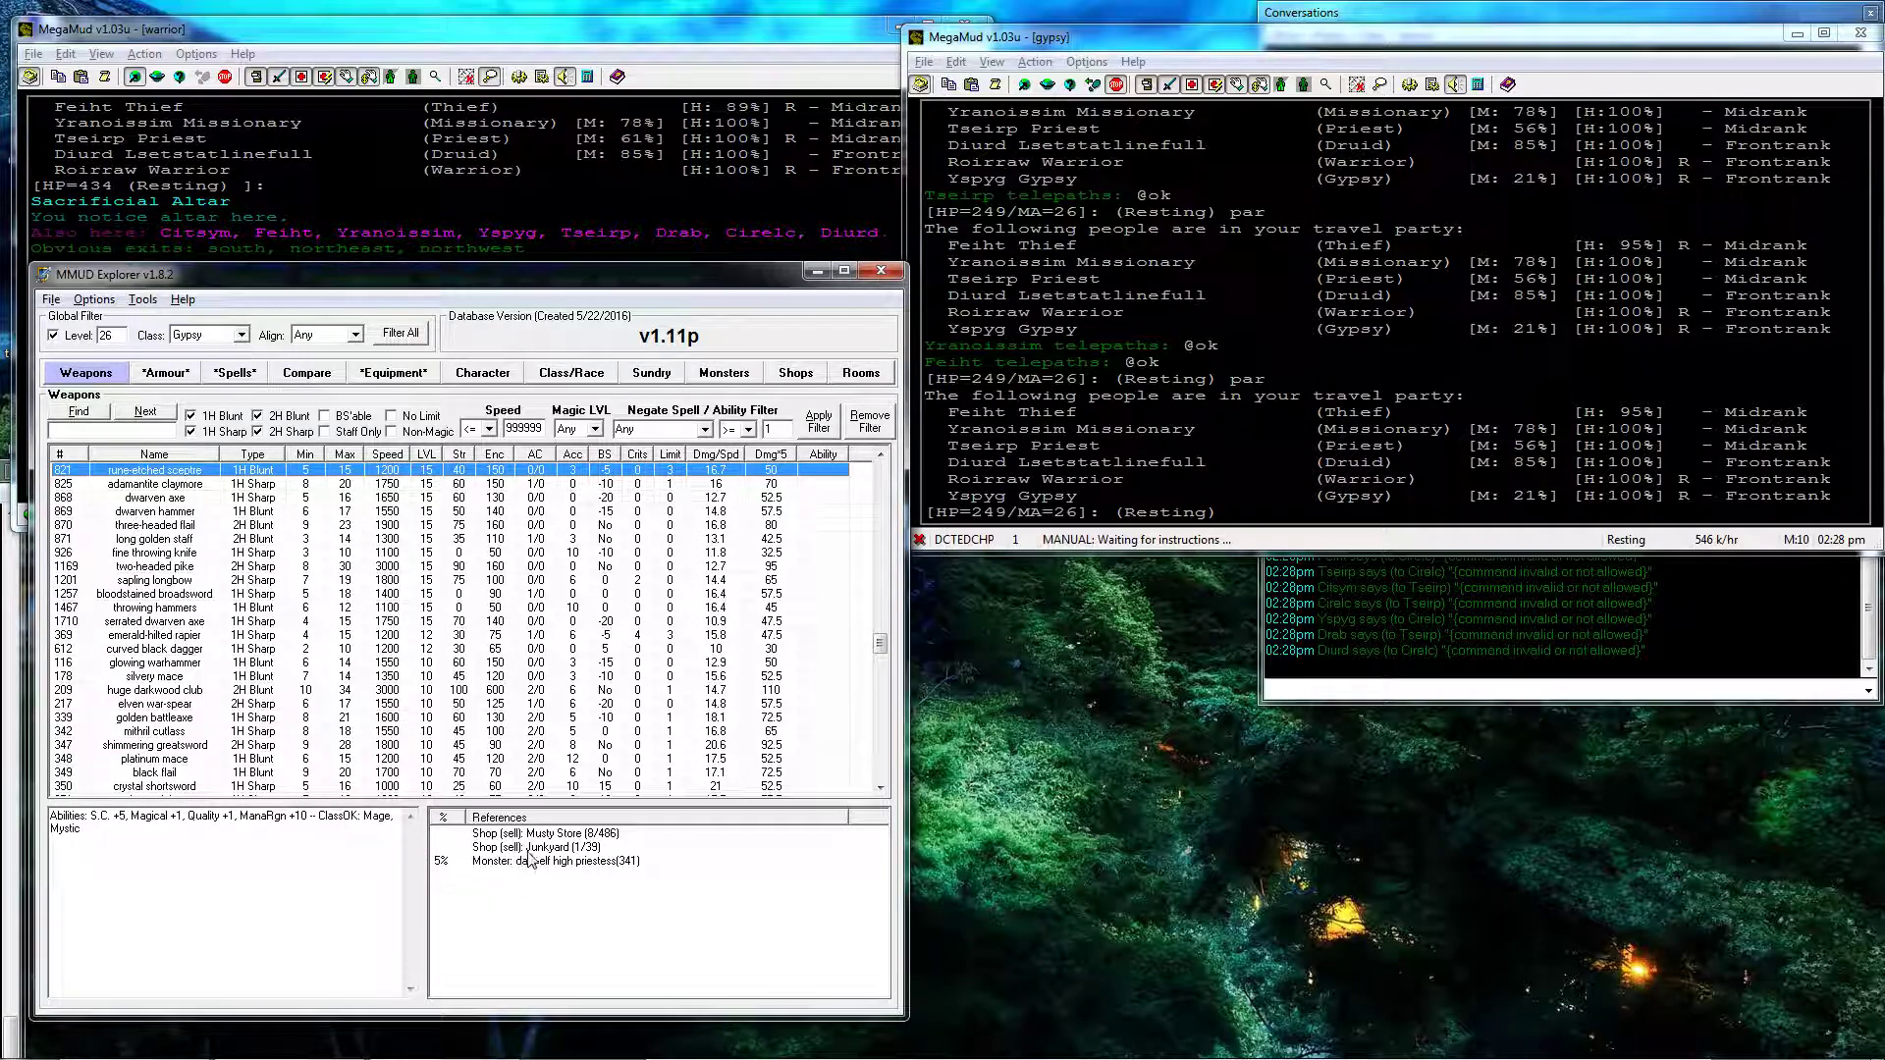
Step: Check the Junkyard's sceptre price, then return to the high priestess's stats
click(795, 371)
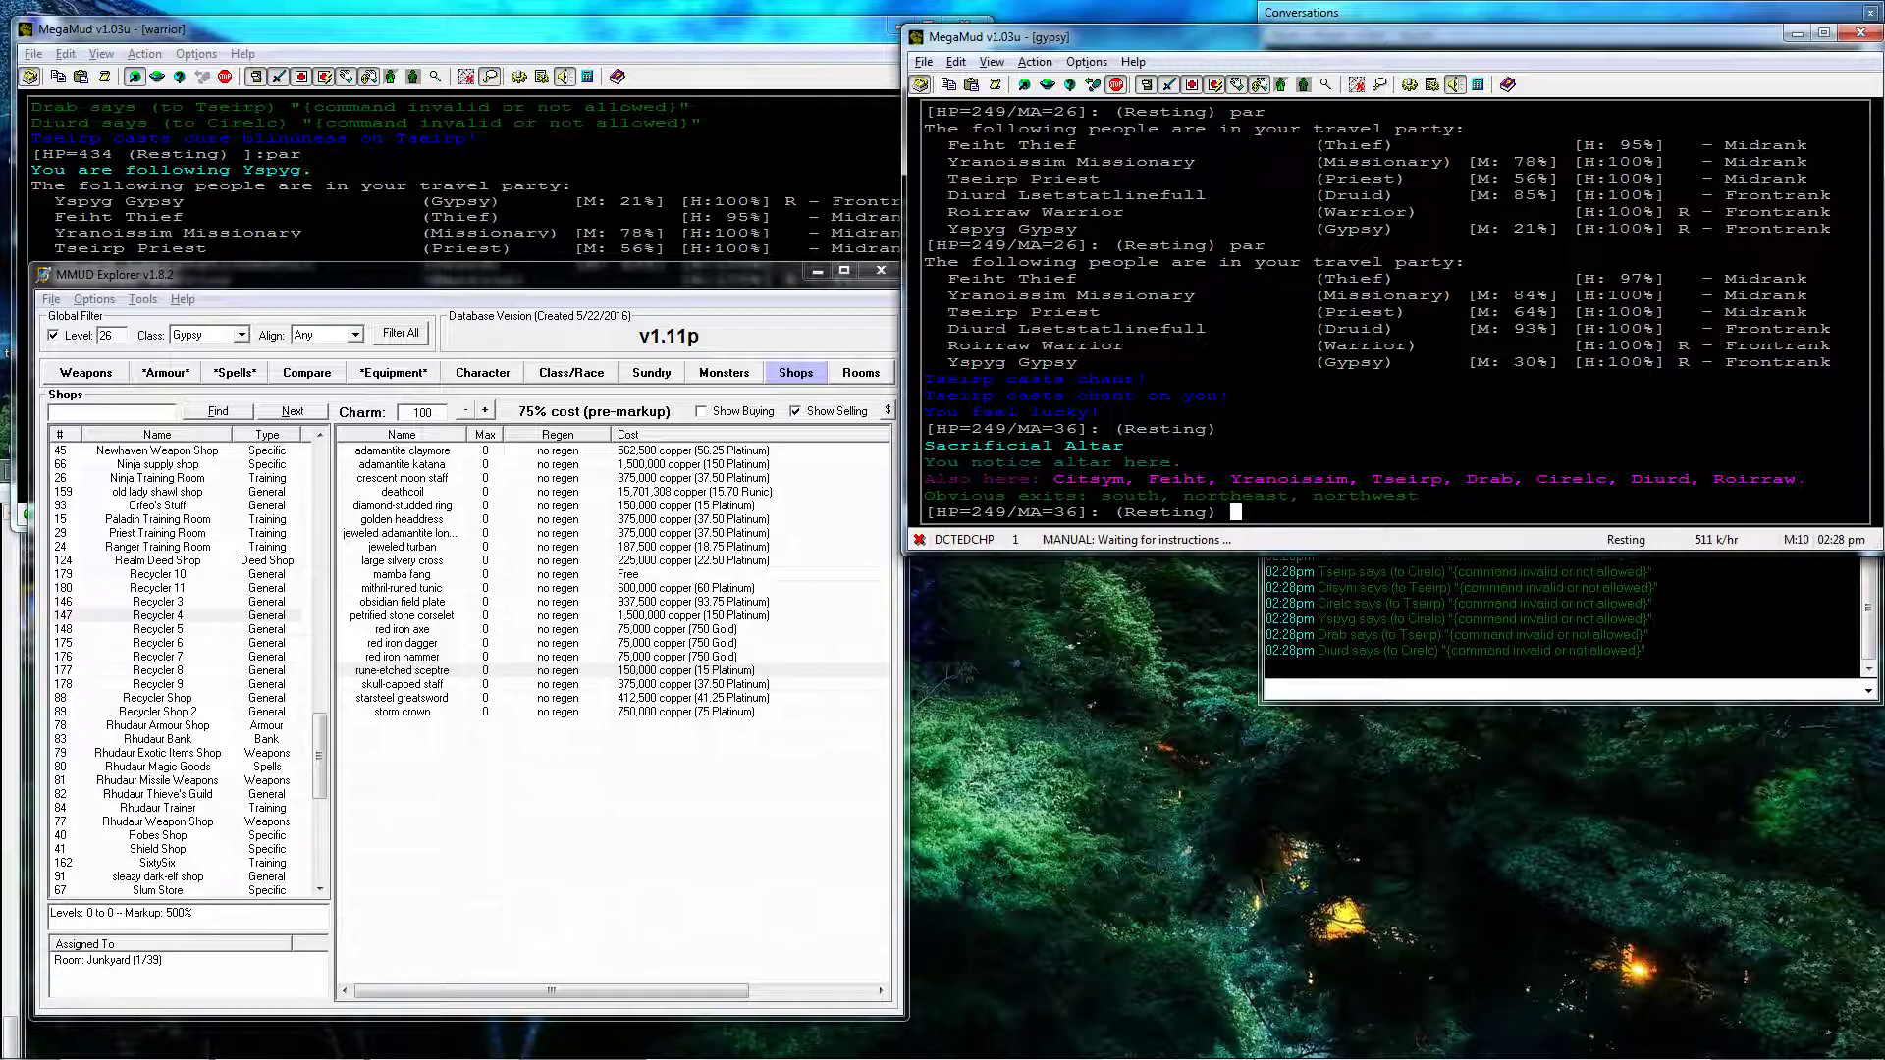
click(723, 371)
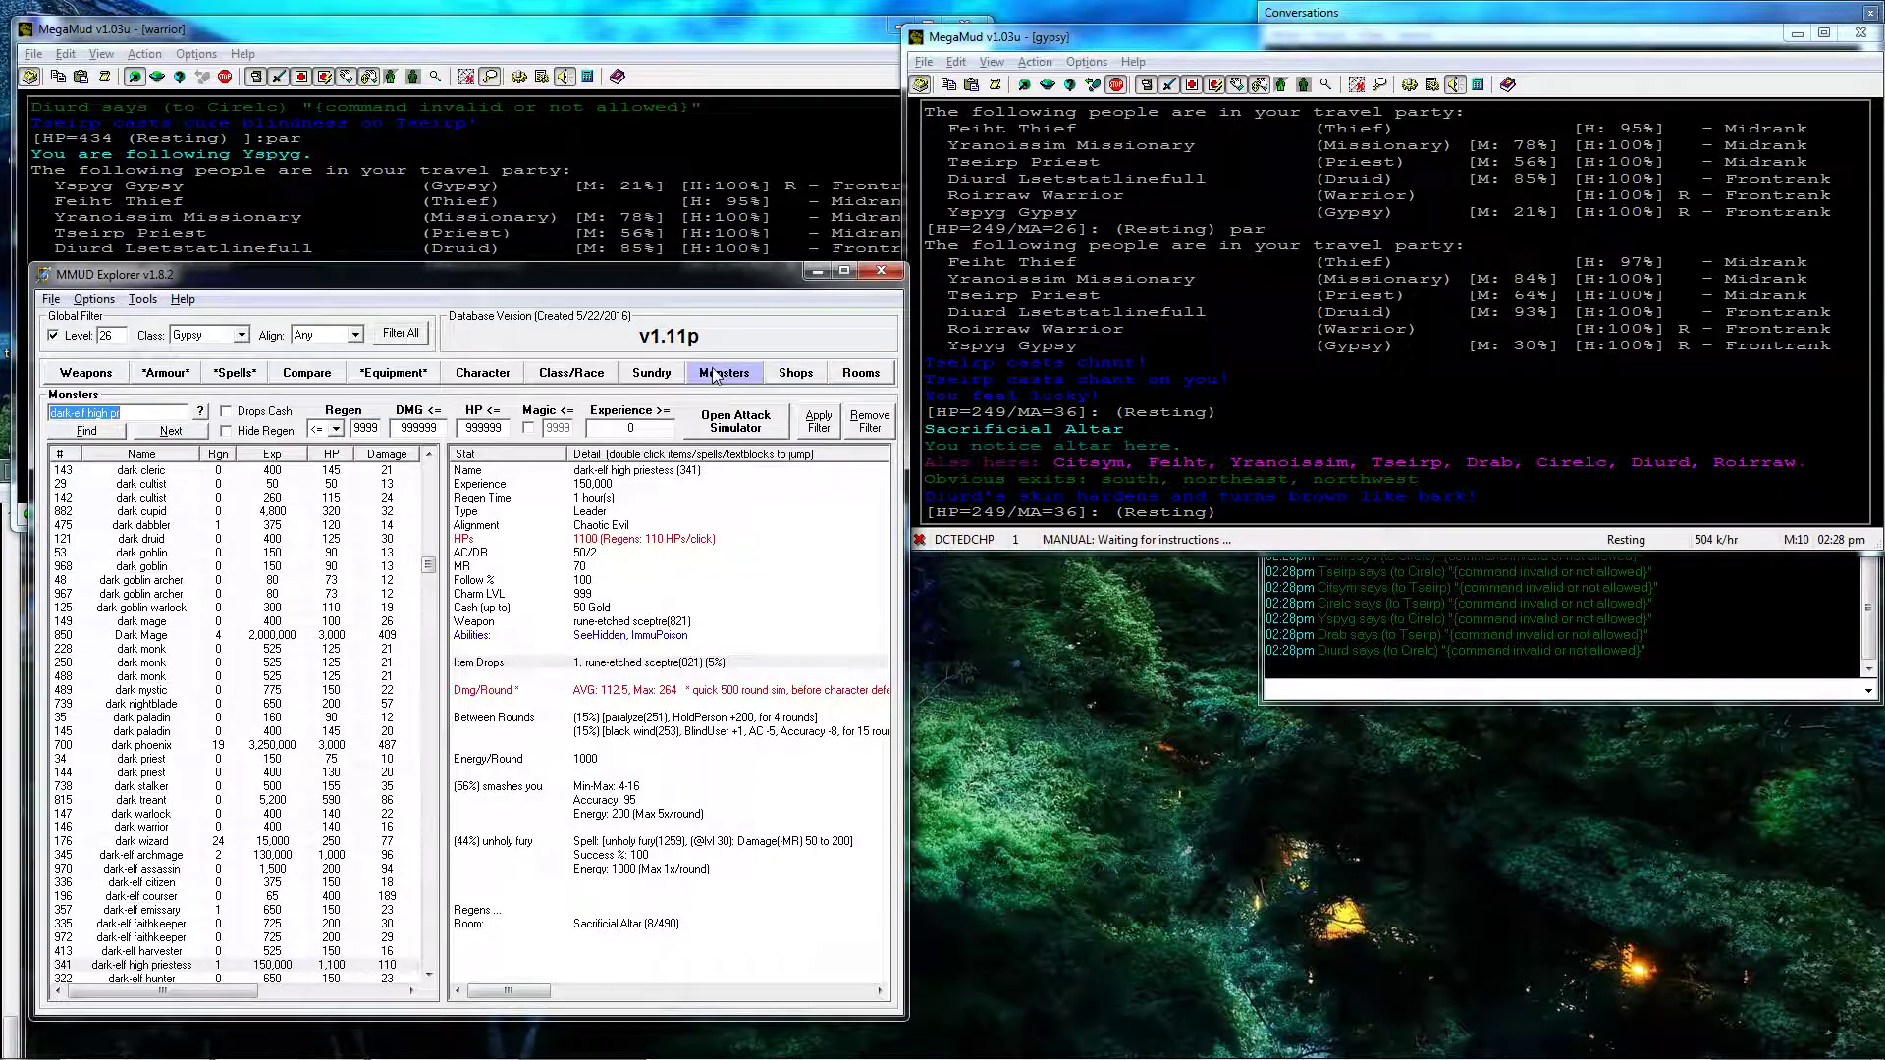